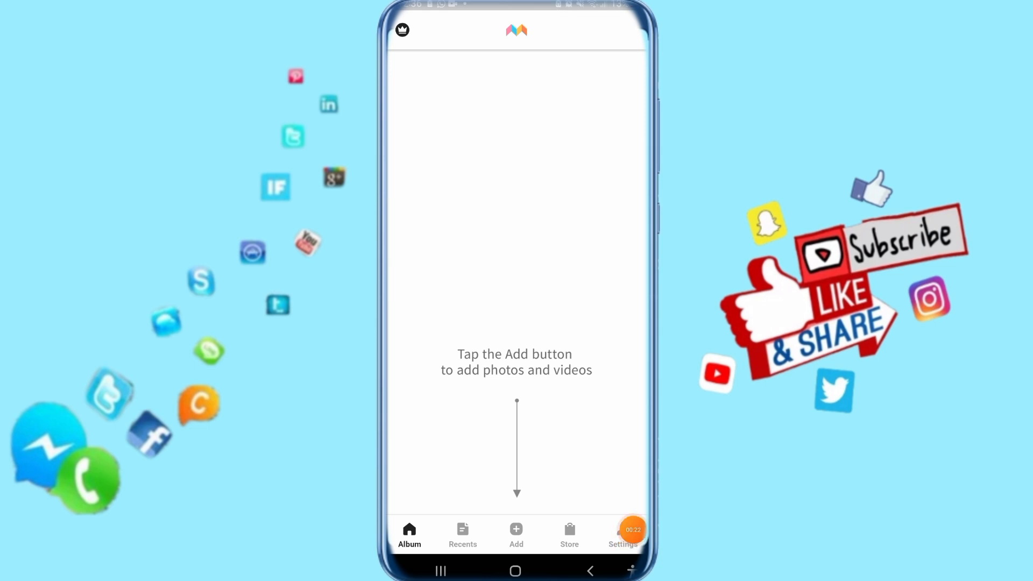
- Switch from the empty album to the Settings page via the bottom navigation bar
left_click(622, 533)
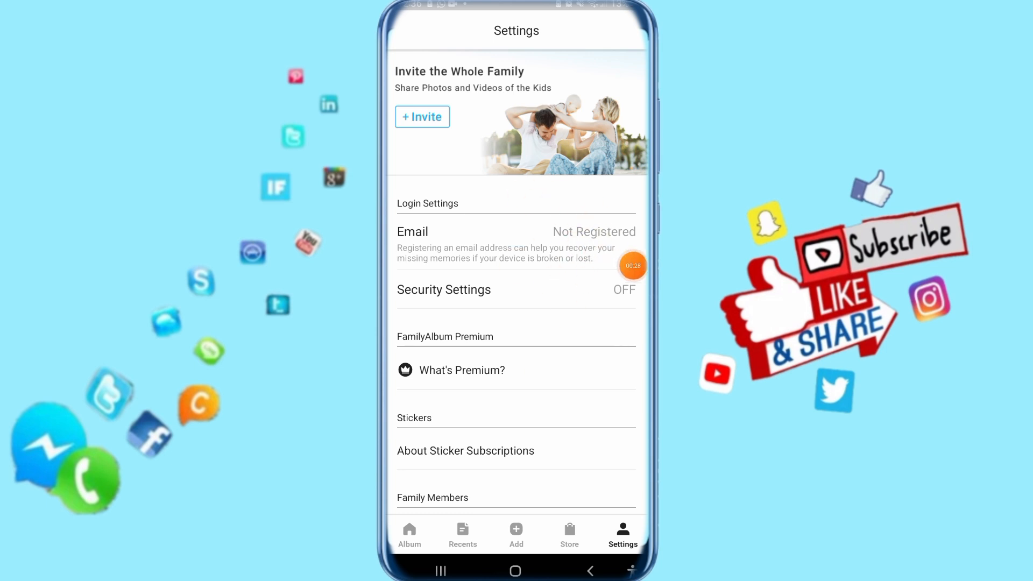
- Scroll to App Settings and enter the FamilyAlbum Screensaver information page
scroll("down", 3)
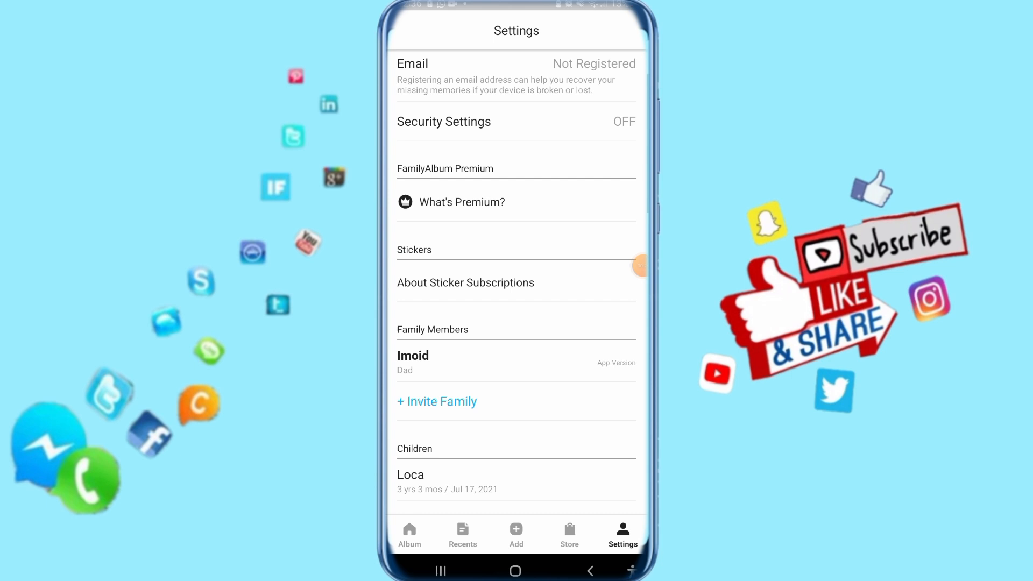
scroll("down", 3)
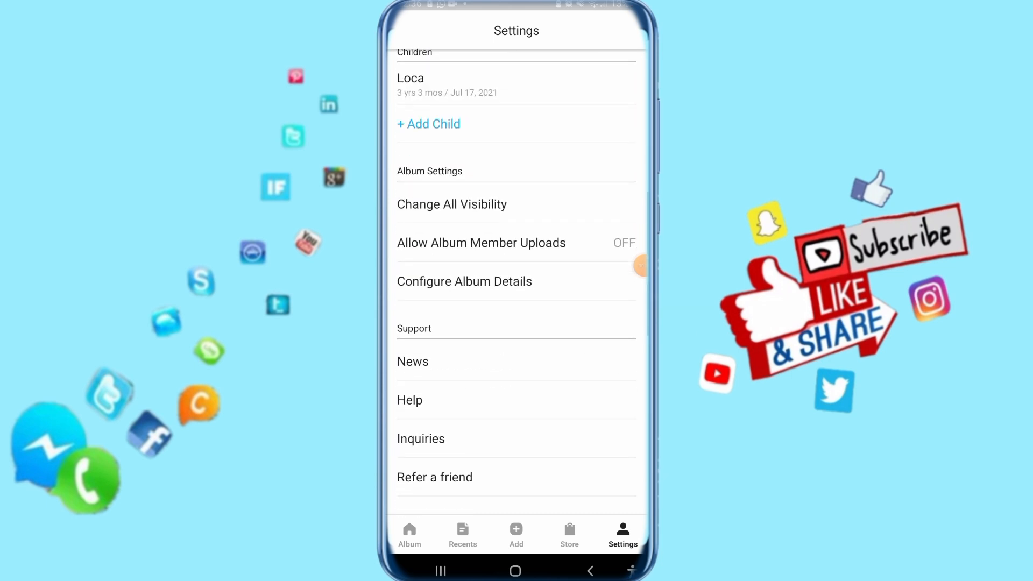
scroll("down", 3)
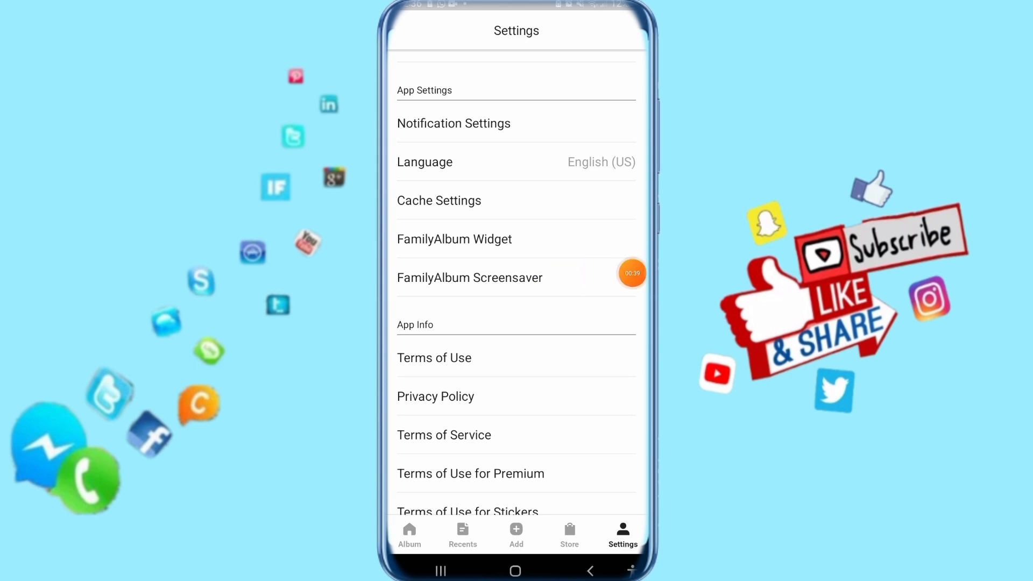
left_click(469, 278)
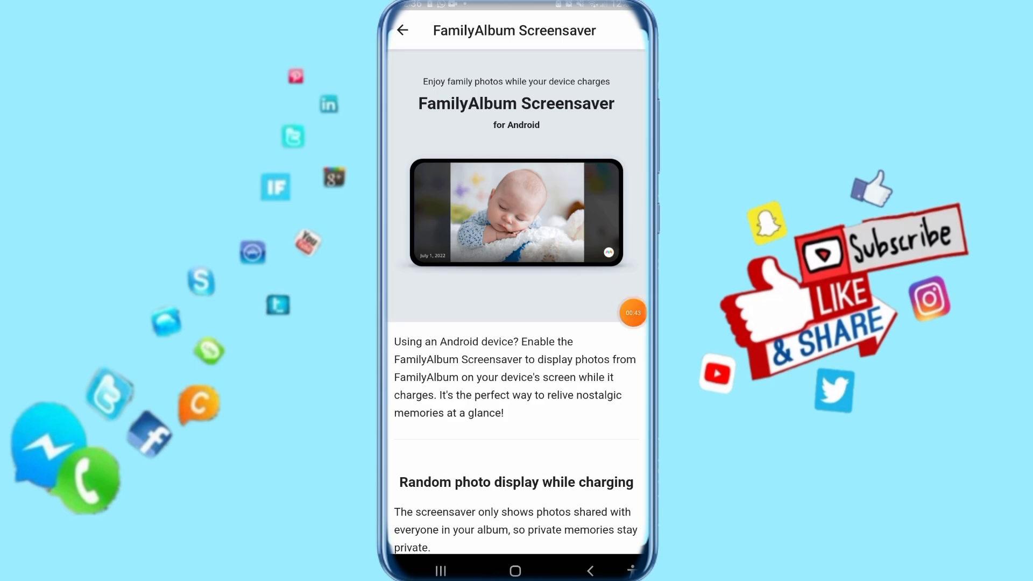
- Reach the phone's screen saver settings with FamilyAlbum selected and run its preview, which finds no photos or videos
scroll("down", 3)
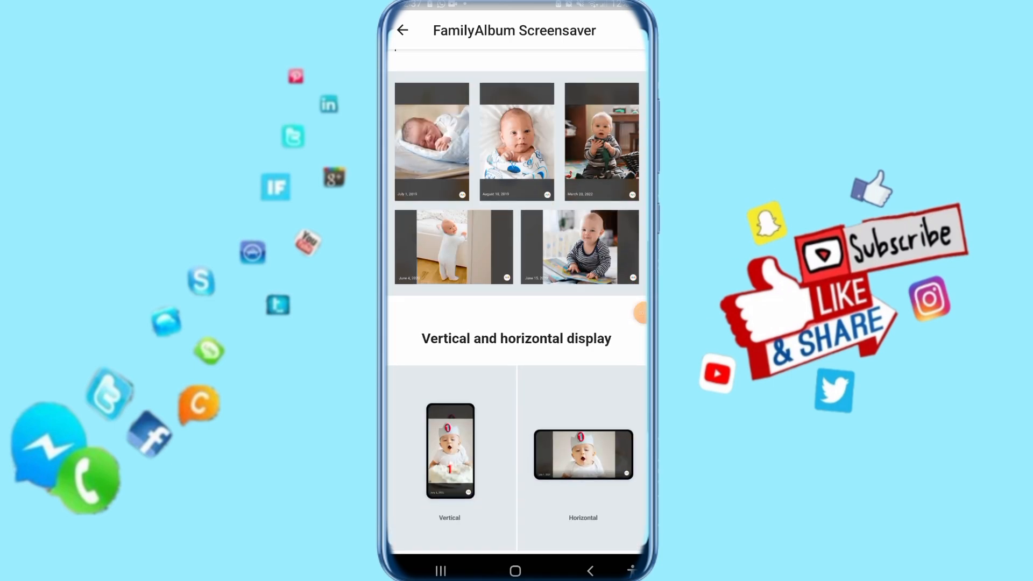
scroll("down", 3)
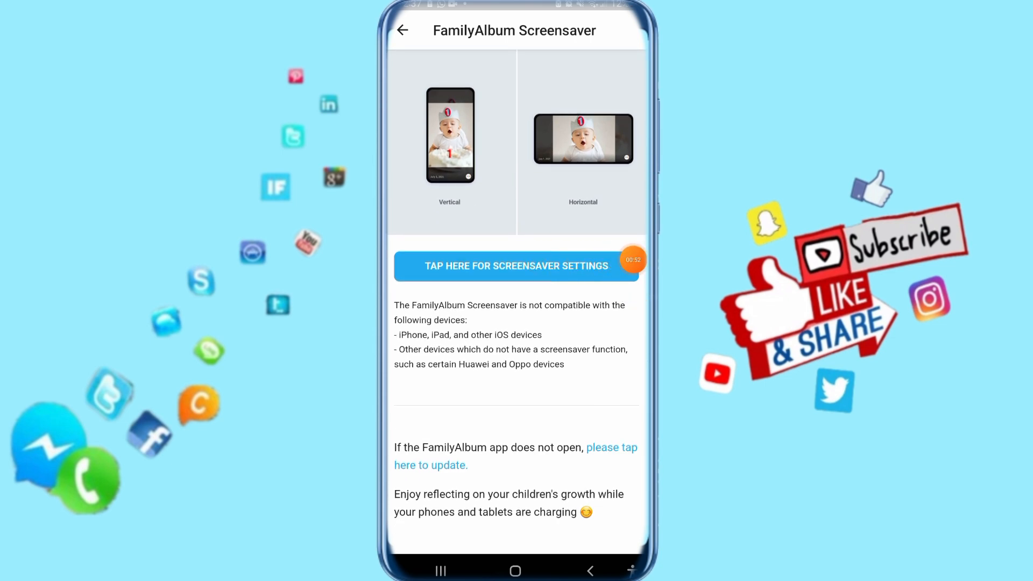
left_click(516, 266)
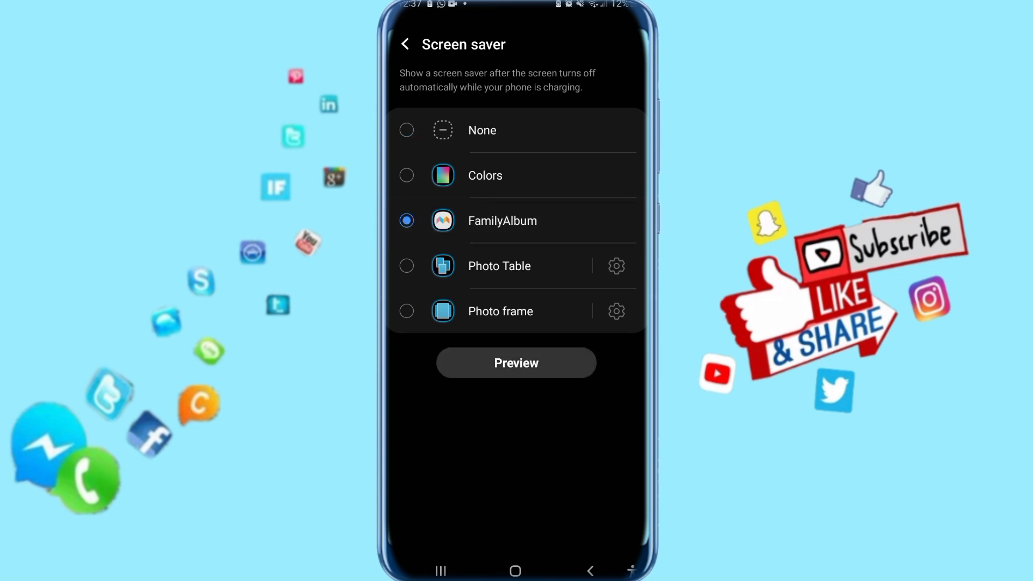
left_click(516, 362)
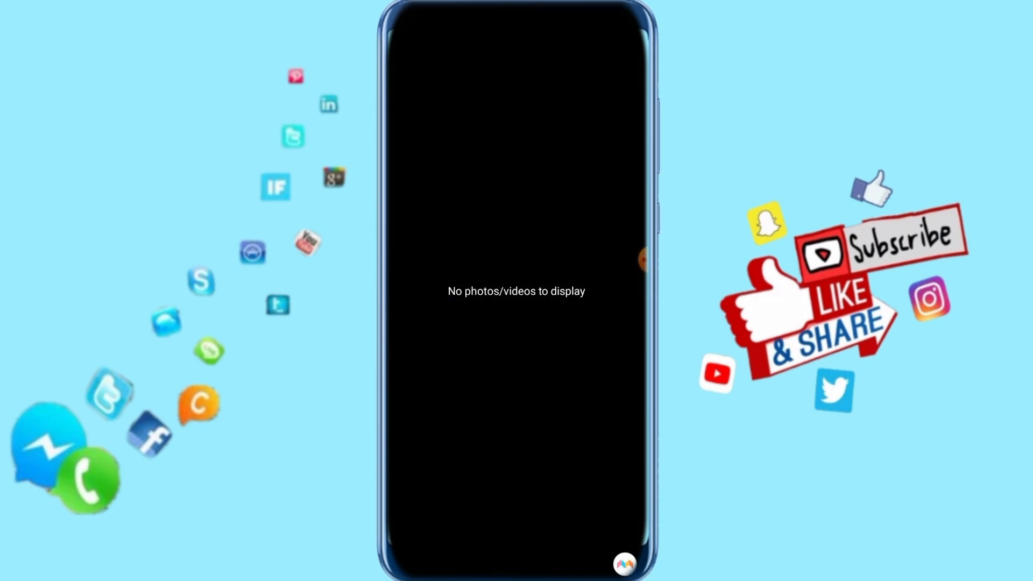